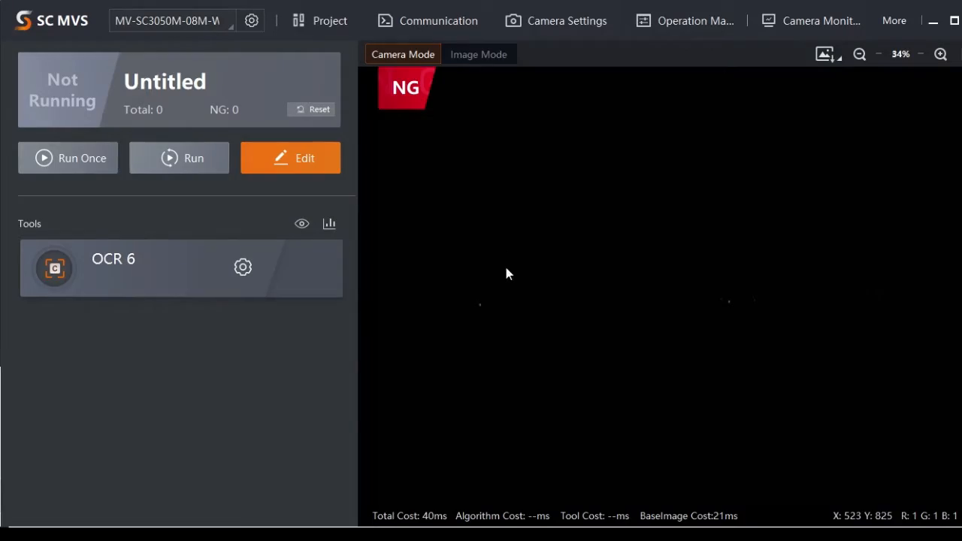
# Step: Create a new project in Project Management and open it for editing
pyautogui.click(329, 21)
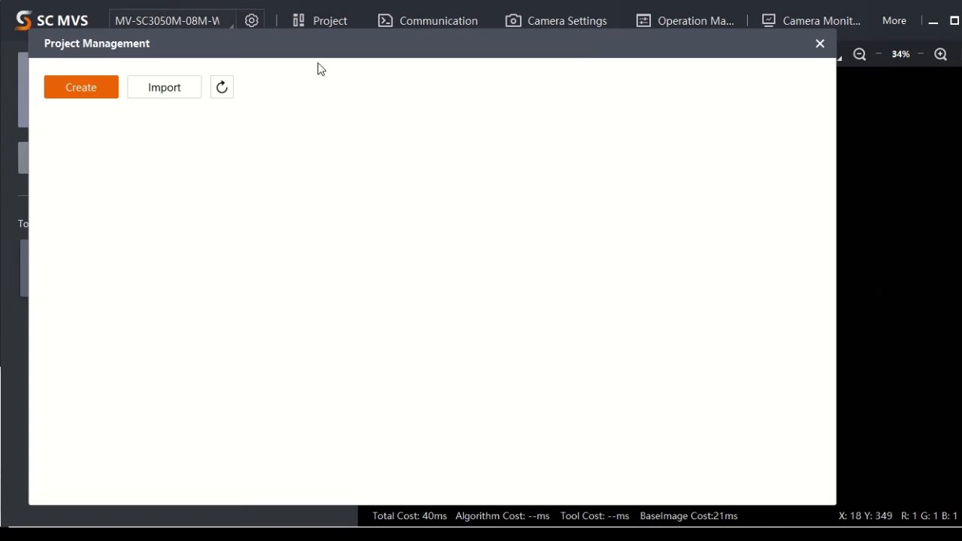
pyautogui.click(81, 86)
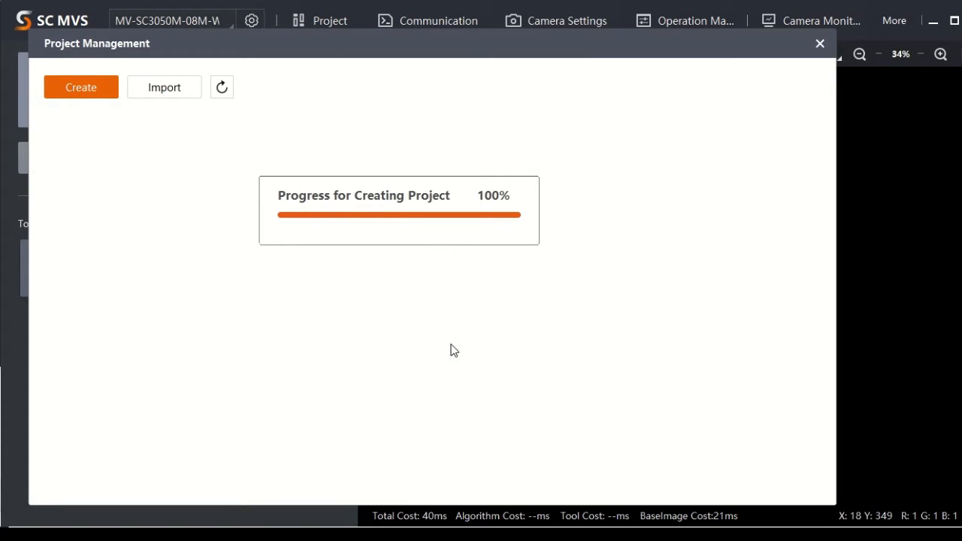
pyautogui.click(80, 87)
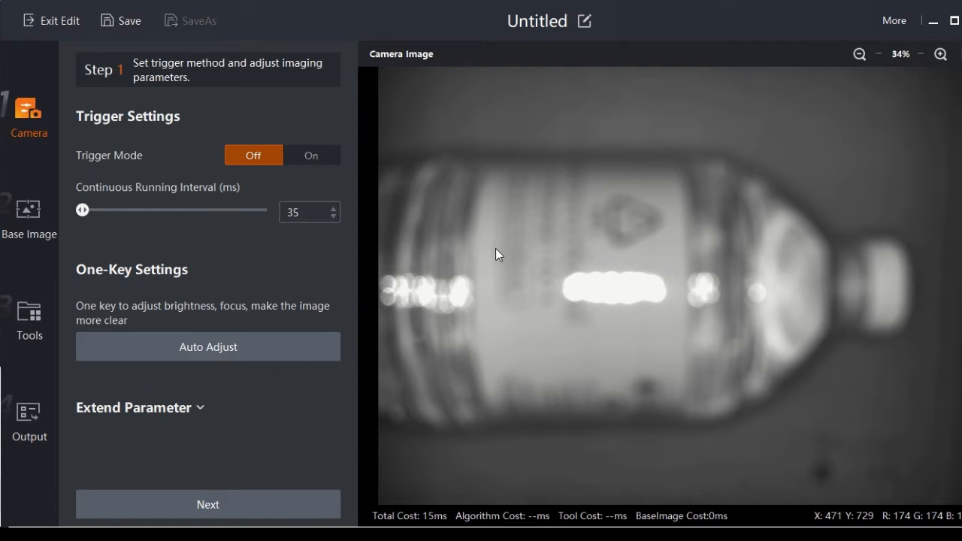
# Step: Run One-Key Auto Adjust until the bottle image is sharp and well exposed
pyautogui.click(209, 346)
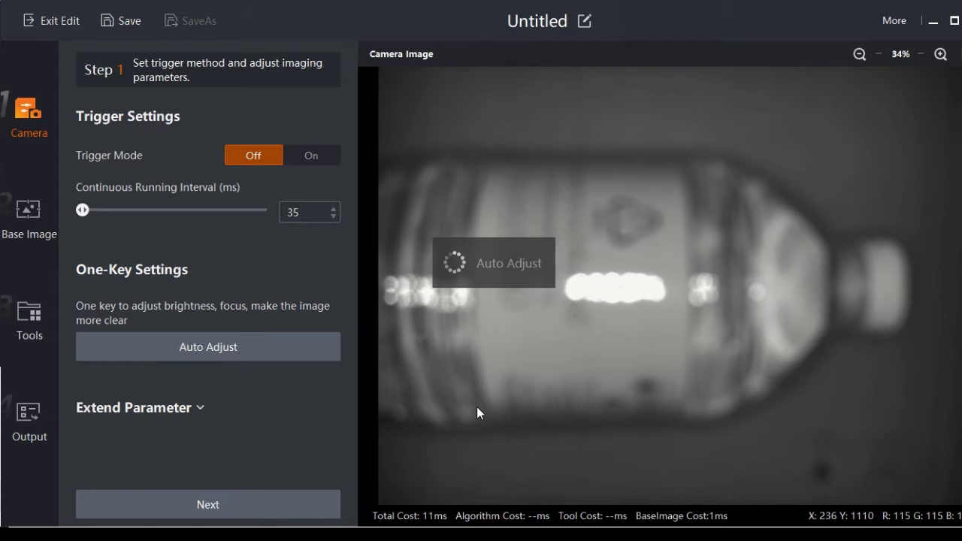
pyautogui.click(208, 346)
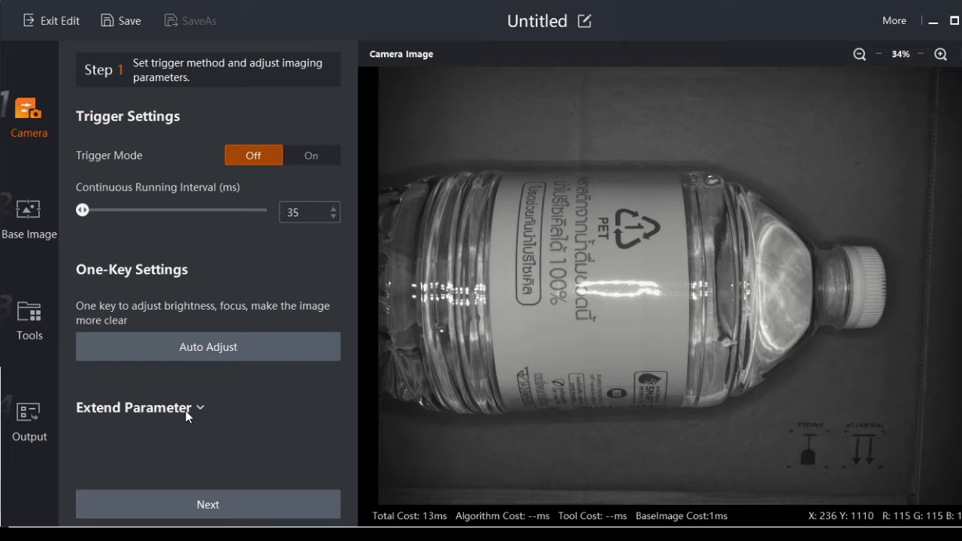
# Step: Set exposure time to 990 µs and gain to 4.00 dB, then proceed to Base Image
pyautogui.click(134, 408)
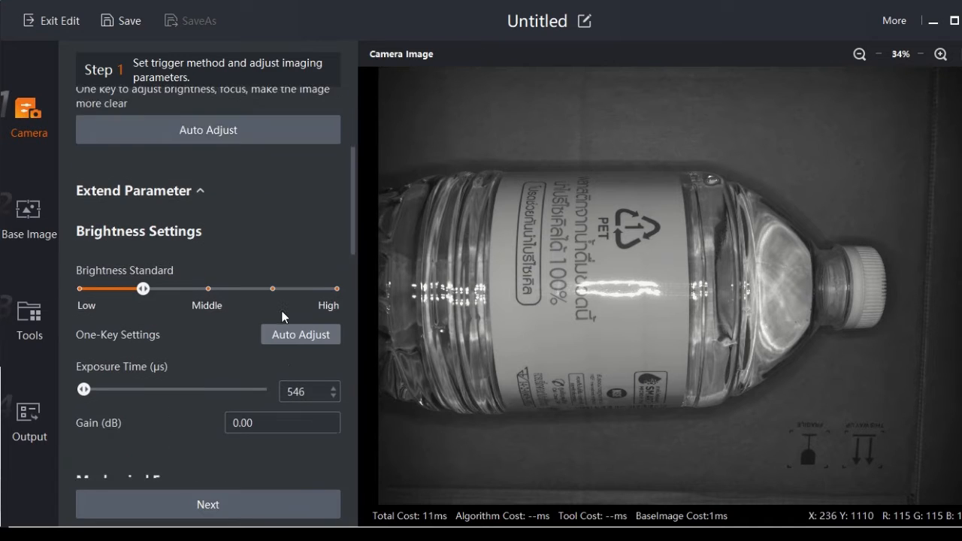
pyautogui.scroll(-3)
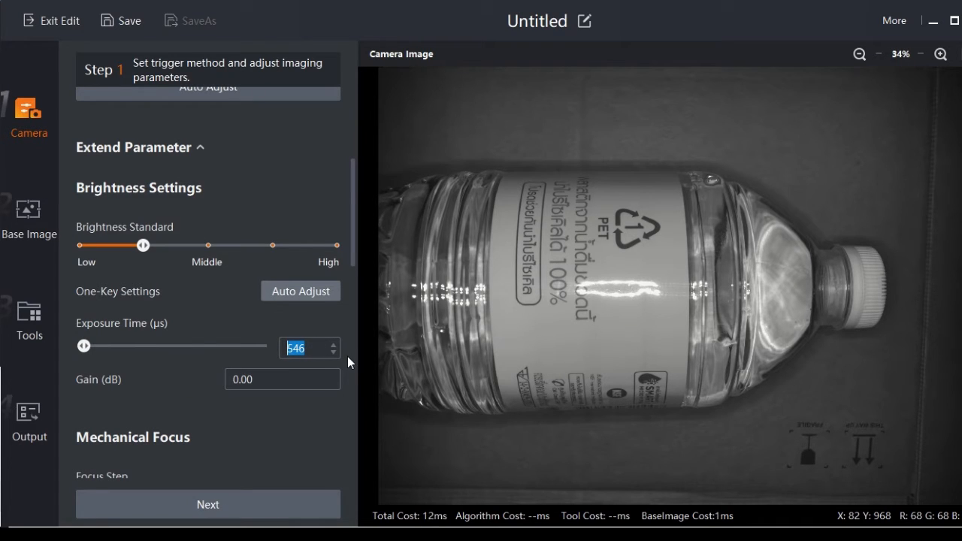
pyautogui.write('990')
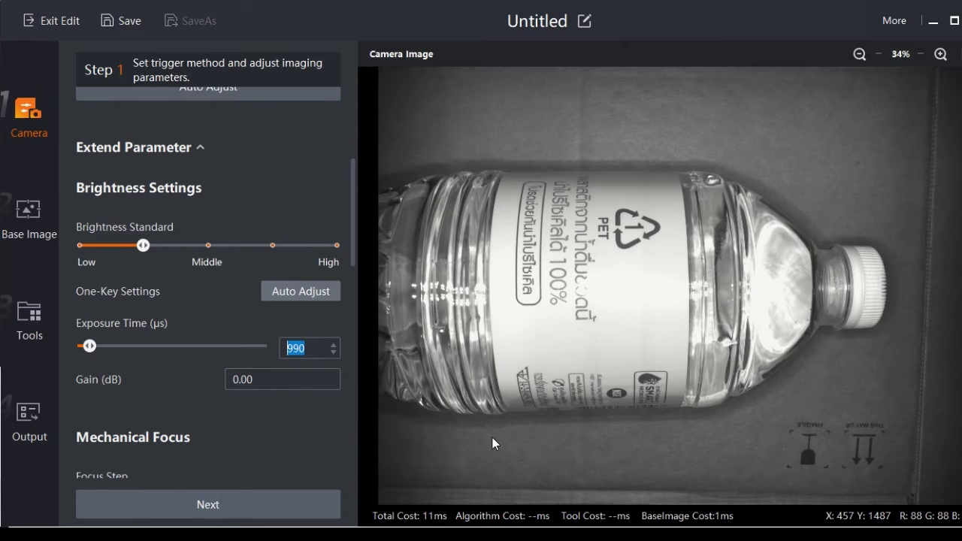
pyautogui.click(282, 379)
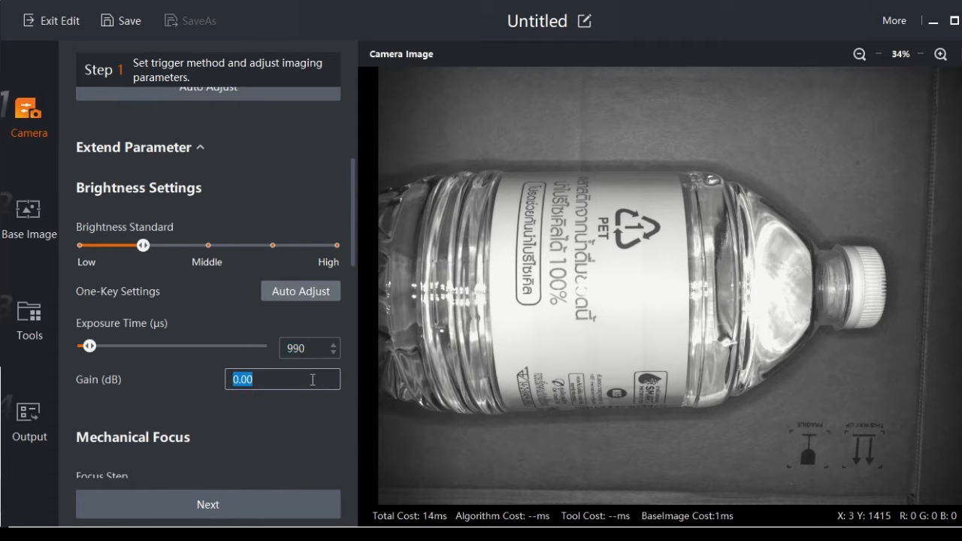
pyautogui.write('5.00')
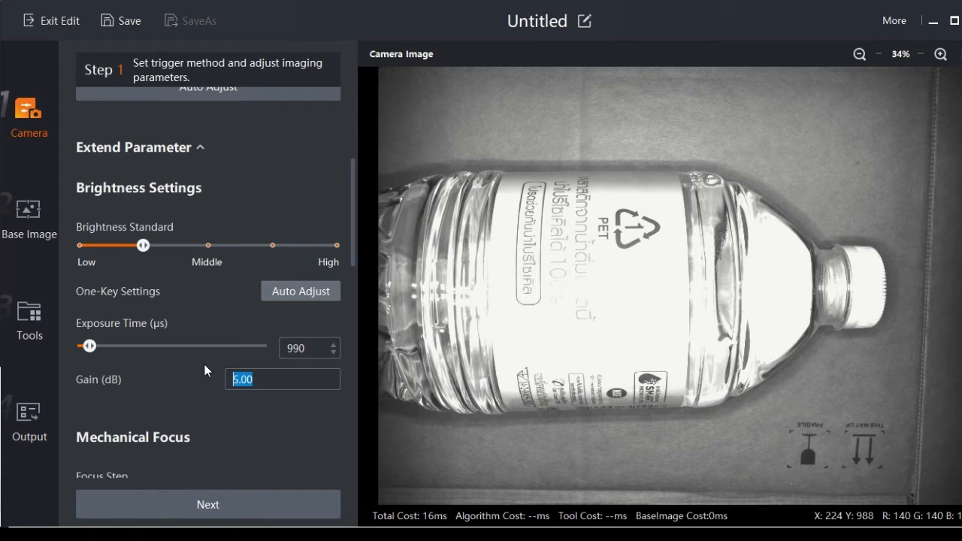
pyautogui.write('4.00')
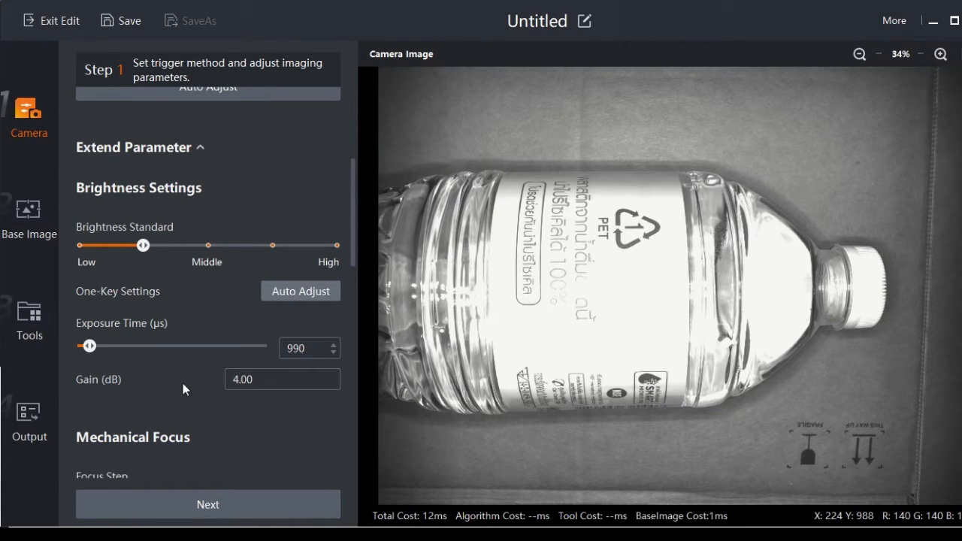
pyautogui.click(28, 214)
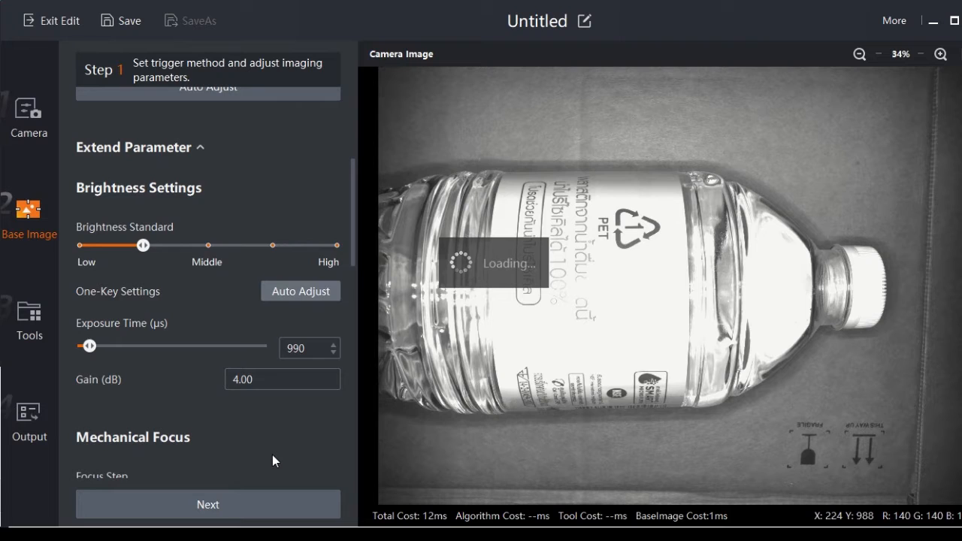
# Step: Capture the current bottle picture as base image and switch the Fixture toggle on
pyautogui.click(208, 505)
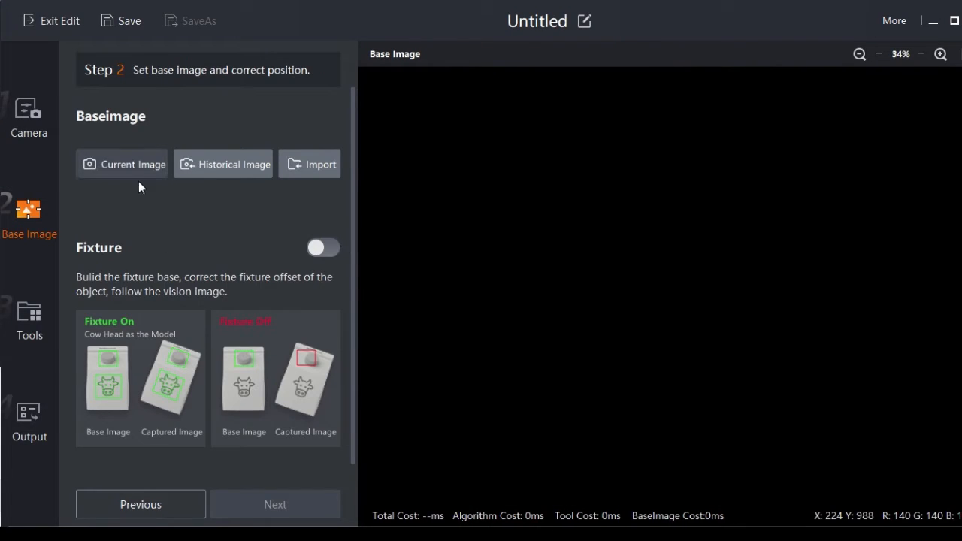
pyautogui.click(121, 164)
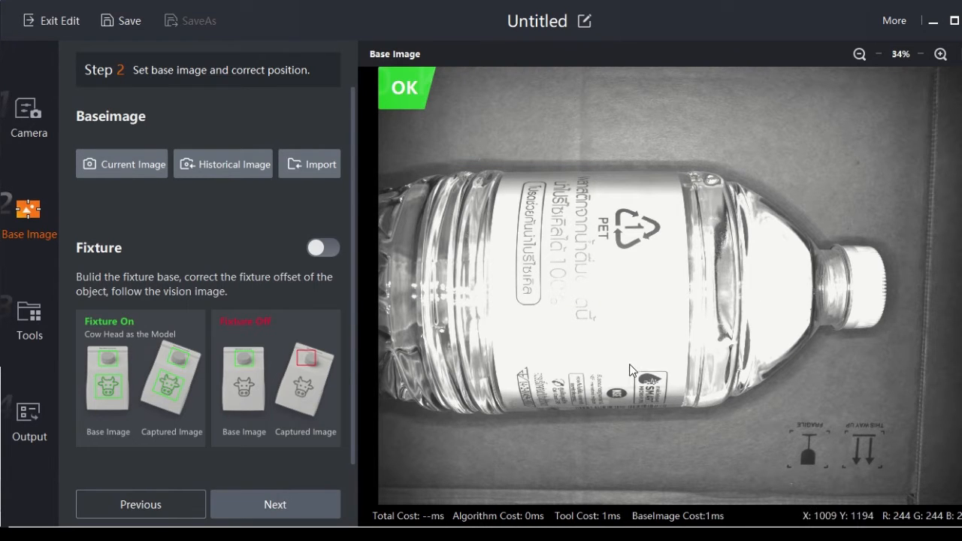
pyautogui.click(323, 248)
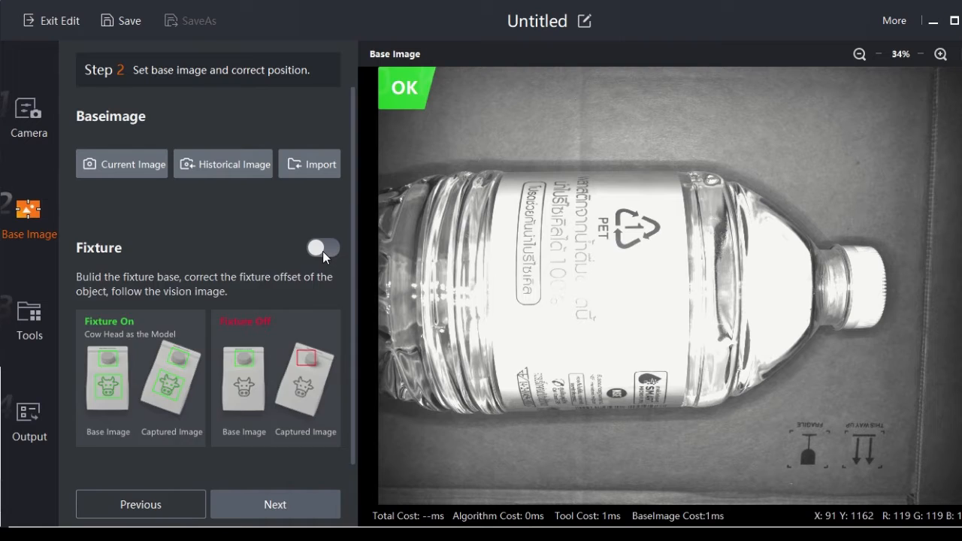
pyautogui.click(322, 248)
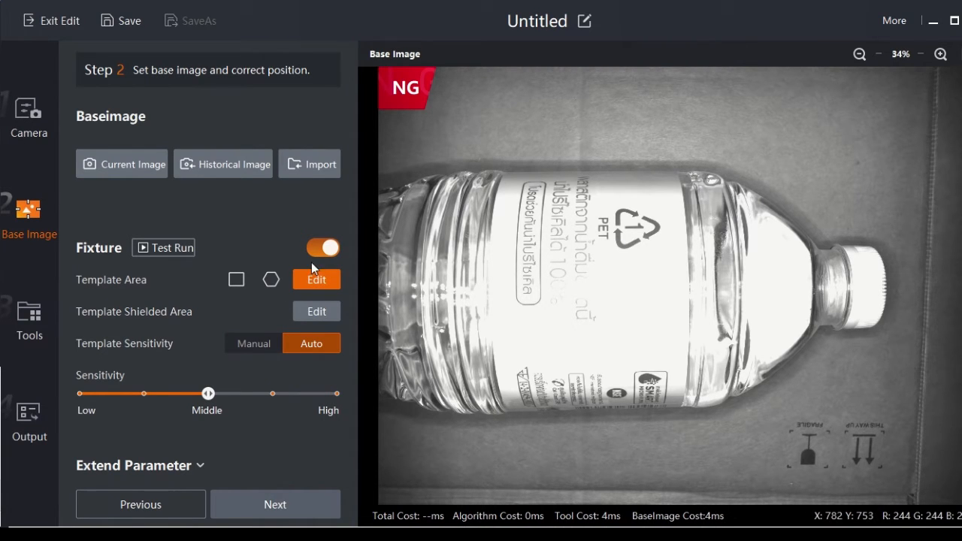
# Step: Draw a rectangular fixture template around the bottle cap and raise sensitivity toward High
pyautogui.click(236, 278)
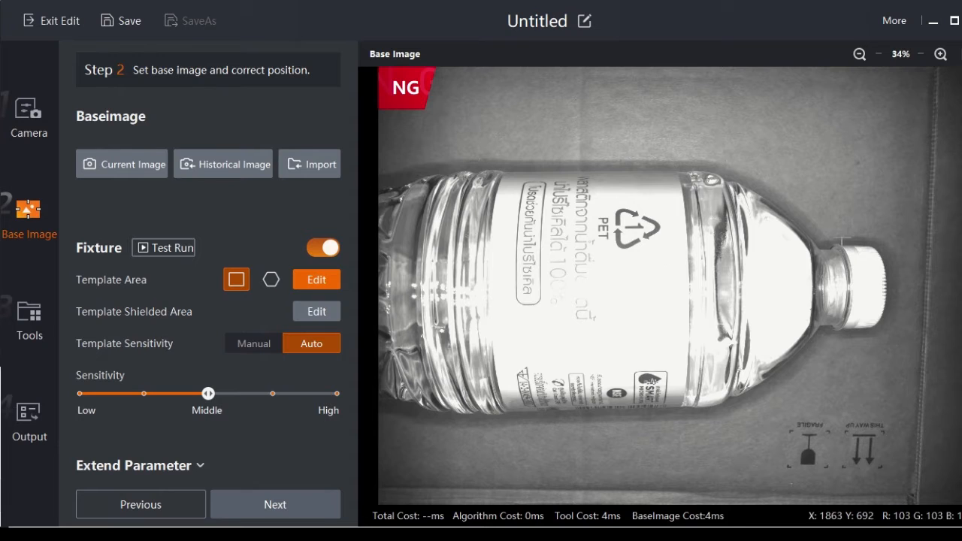
pyautogui.click(236, 279)
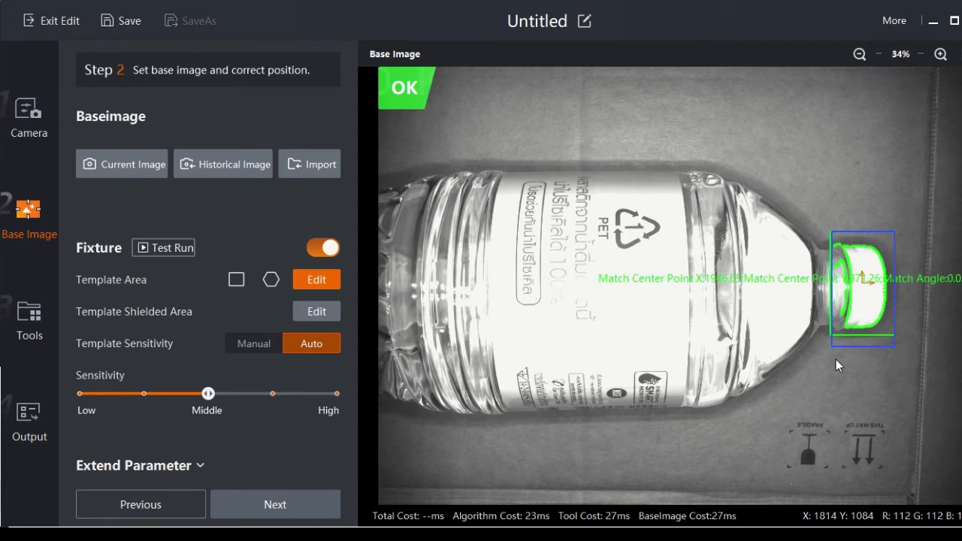
pyautogui.click(940, 54)
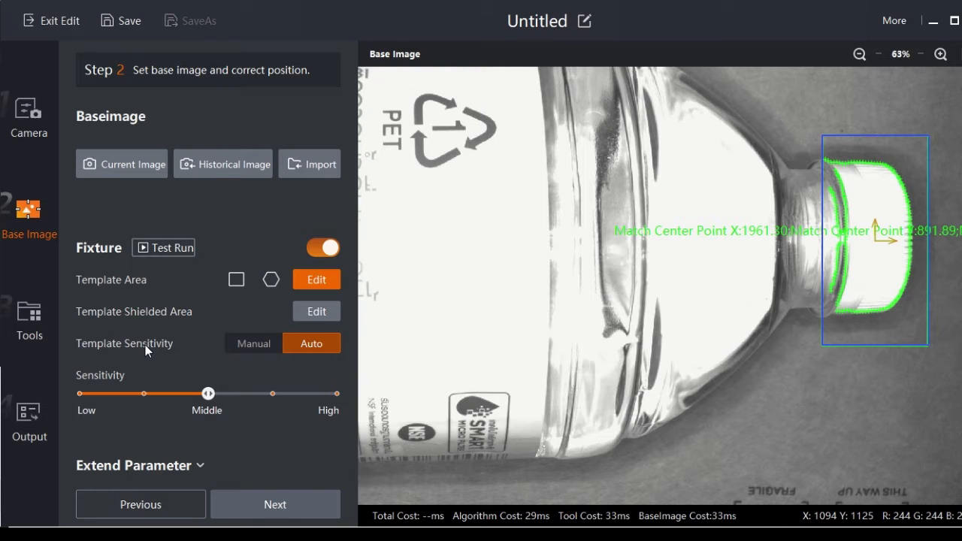
pyautogui.moveTo(208, 393); pyautogui.dragTo(275, 393)
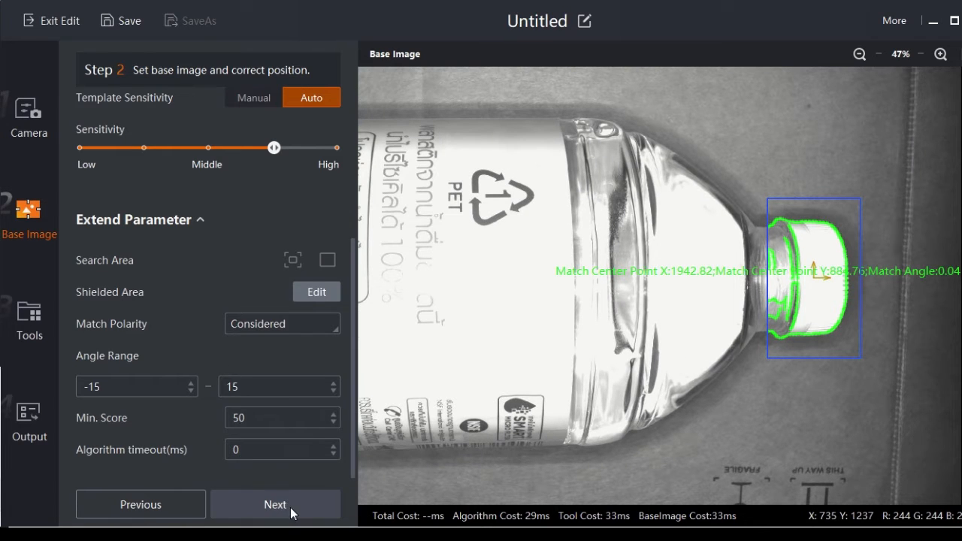
# Step: Test-run the cap fixture on live camera images, then continue to the Tools step
pyautogui.click(275, 504)
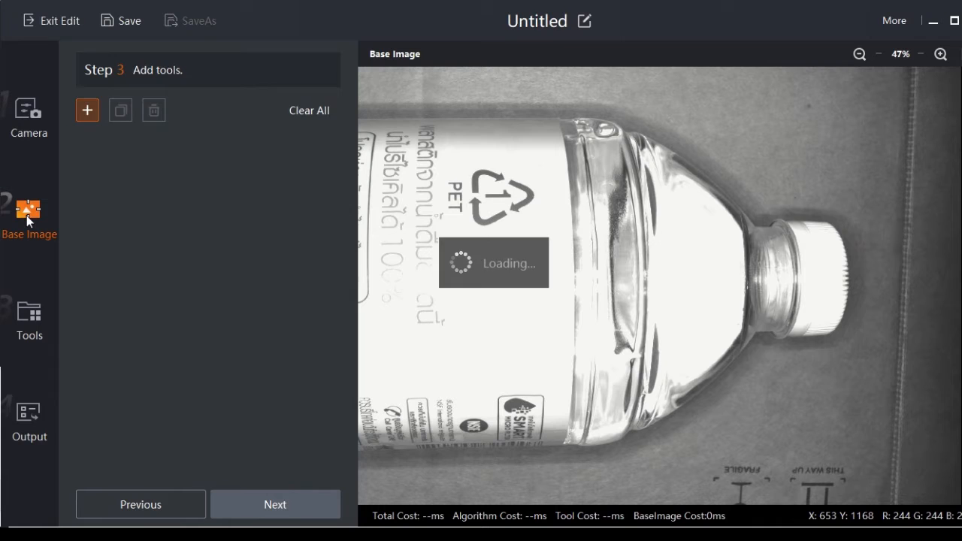
pyautogui.click(29, 209)
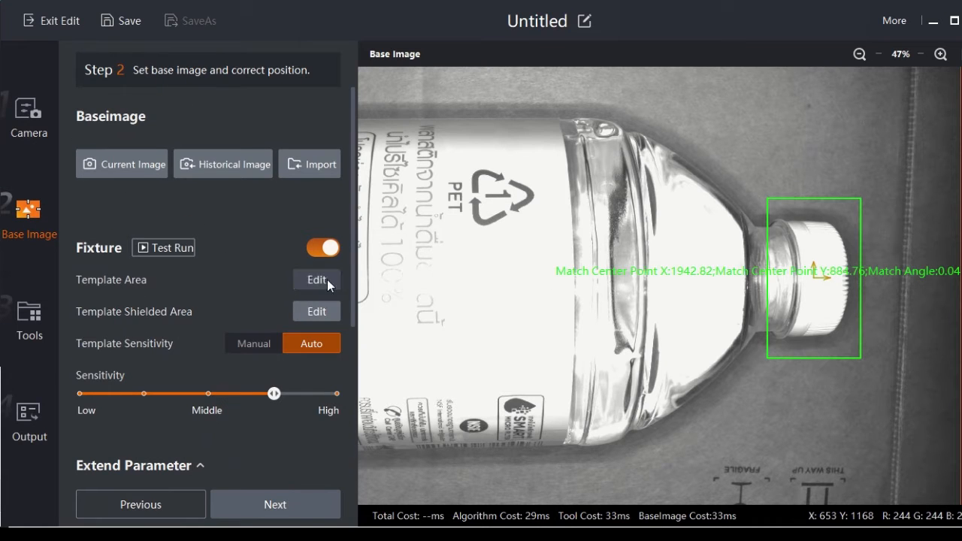
pyautogui.click(163, 248)
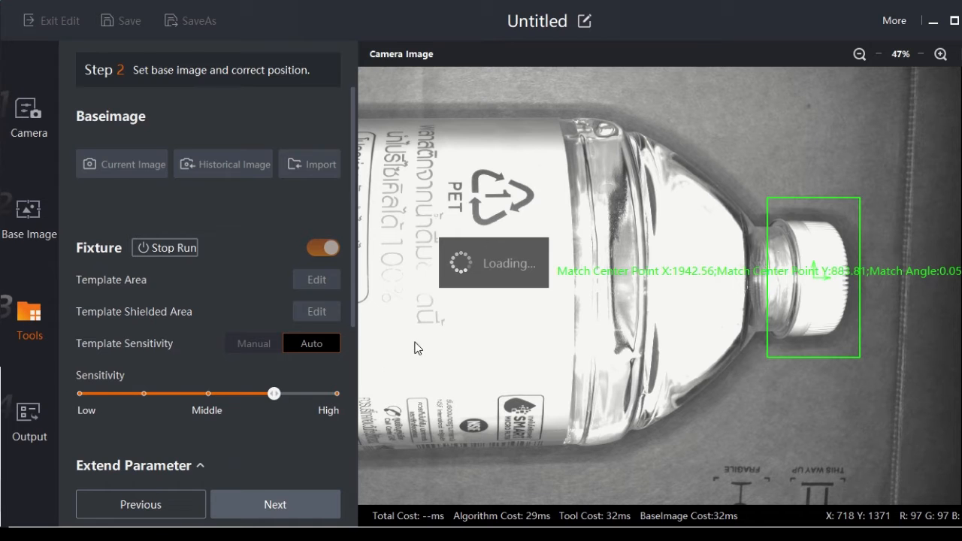
pyautogui.click(275, 505)
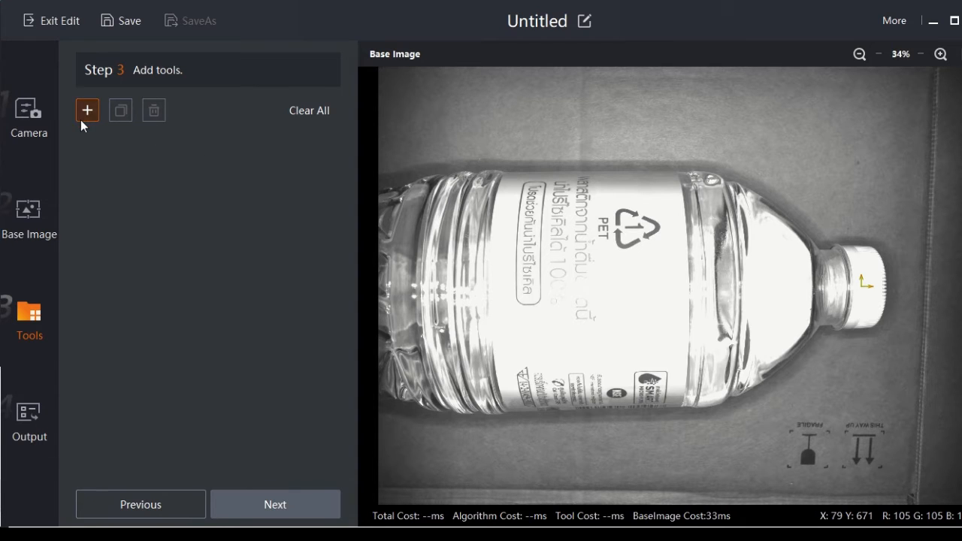
# Step: Add a Width Measurement tool from the Distance category
pyautogui.click(88, 109)
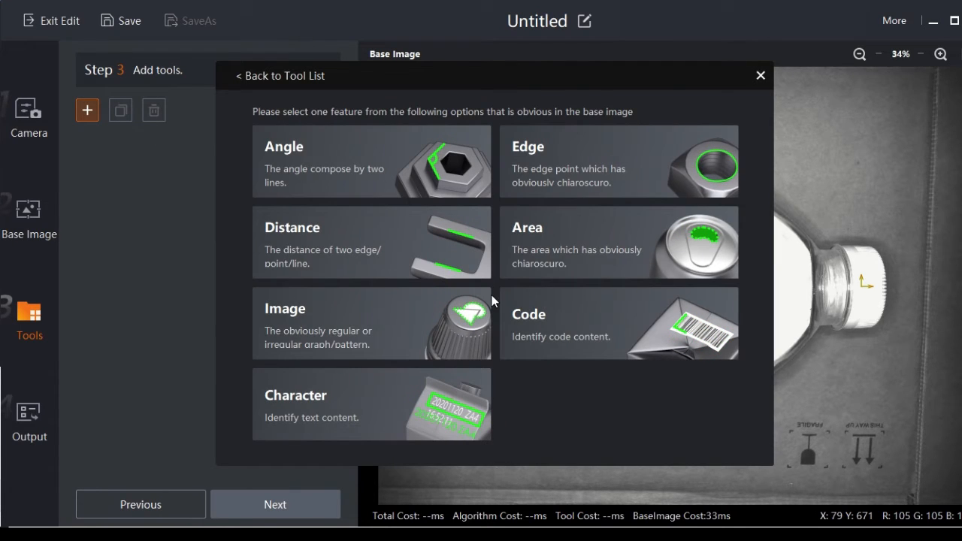
pyautogui.click(372, 242)
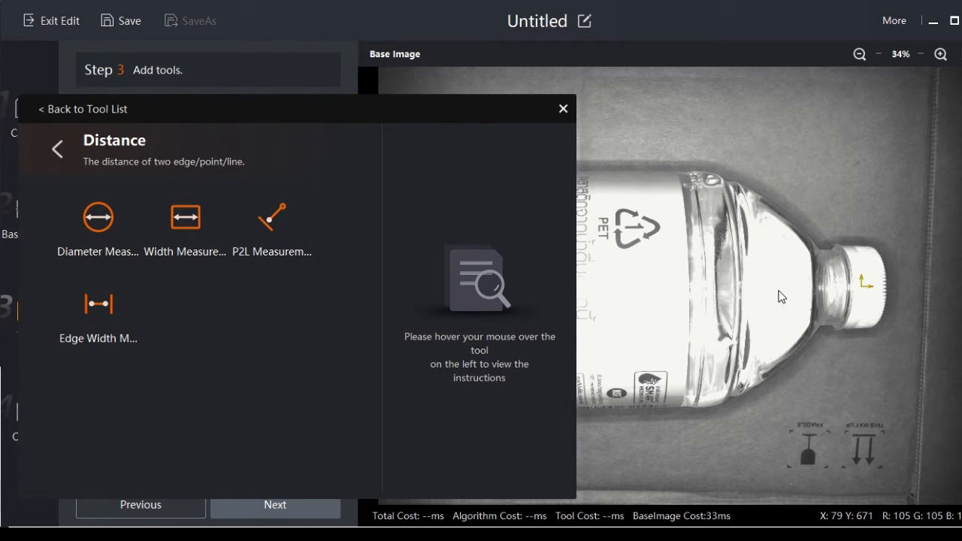
pyautogui.moveTo(185, 217)
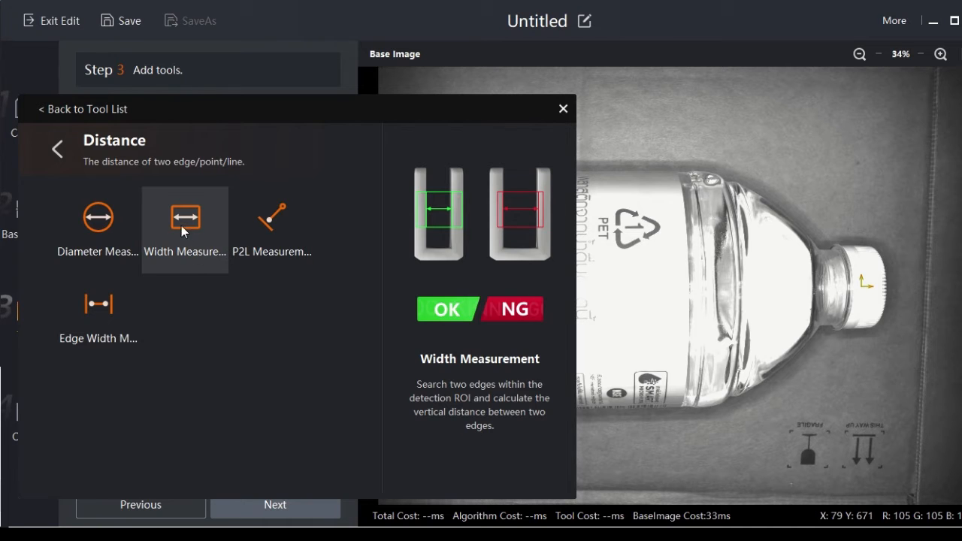
pyautogui.click(185, 217)
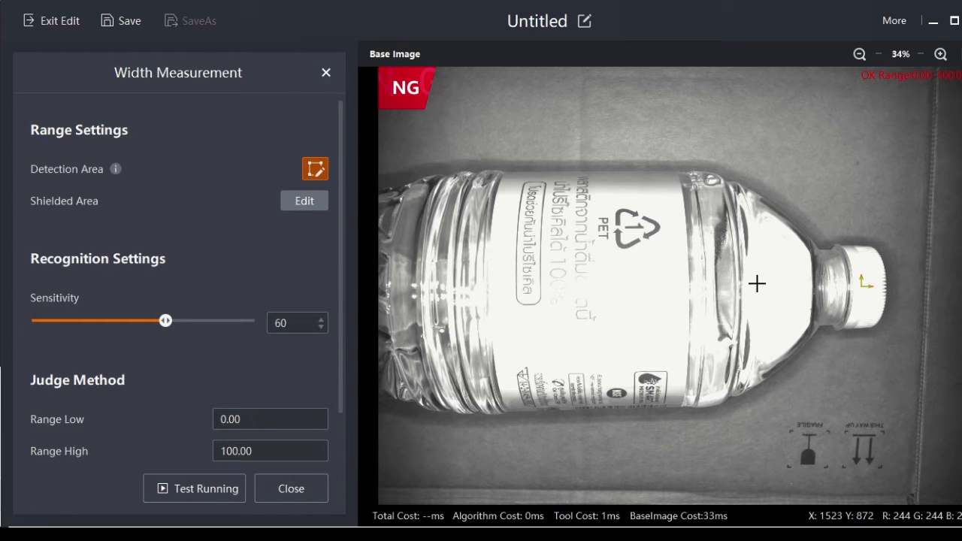
# Step: Mark the detection area across the bottle neck and lower edge sensitivity to 44
pyautogui.moveTo(758, 284); pyautogui.dragTo(903, 284)
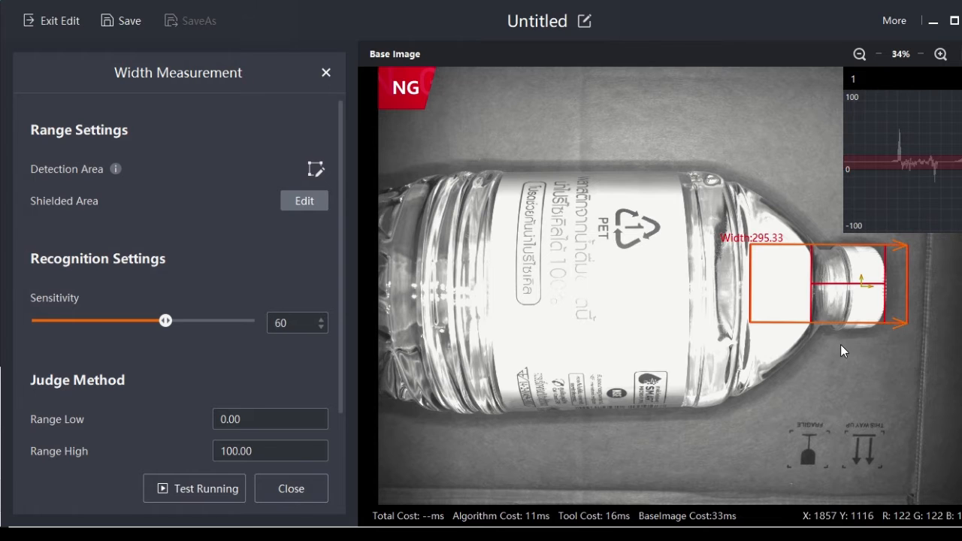
pyautogui.click(940, 53)
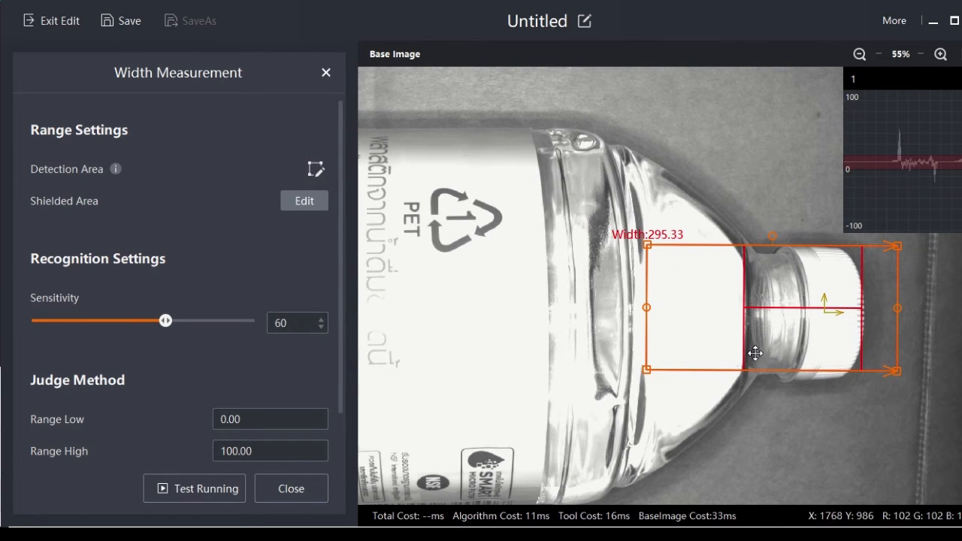
pyautogui.moveTo(163, 321)
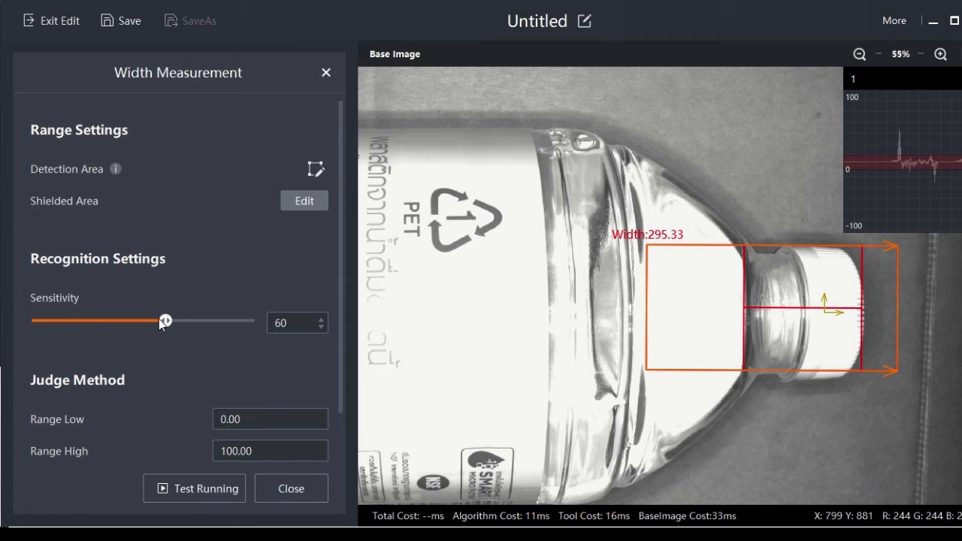
pyautogui.moveTo(164, 321); pyautogui.dragTo(139, 321)
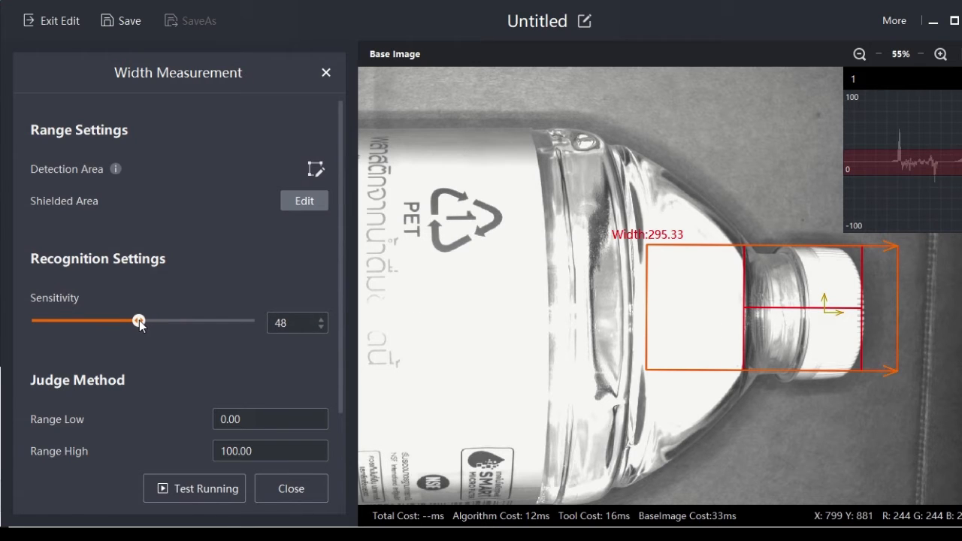
pyautogui.moveTo(140, 321); pyautogui.dragTo(132, 320)
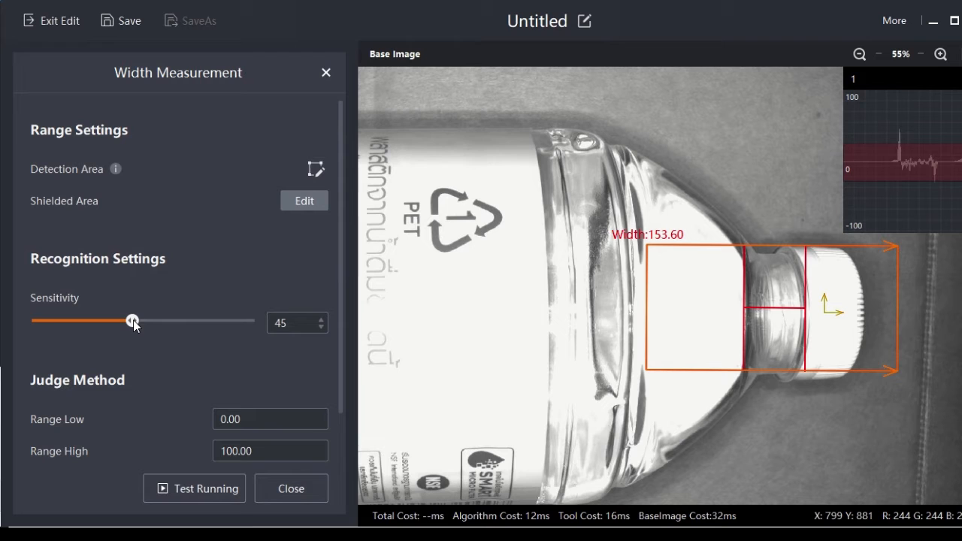
pyautogui.moveTo(133, 321); pyautogui.dragTo(130, 322)
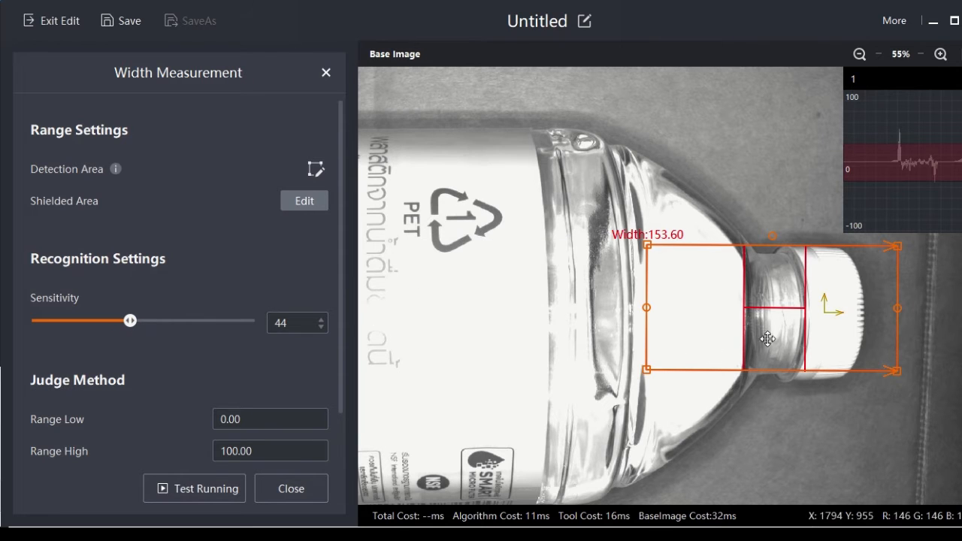
pyautogui.moveTo(822, 305)
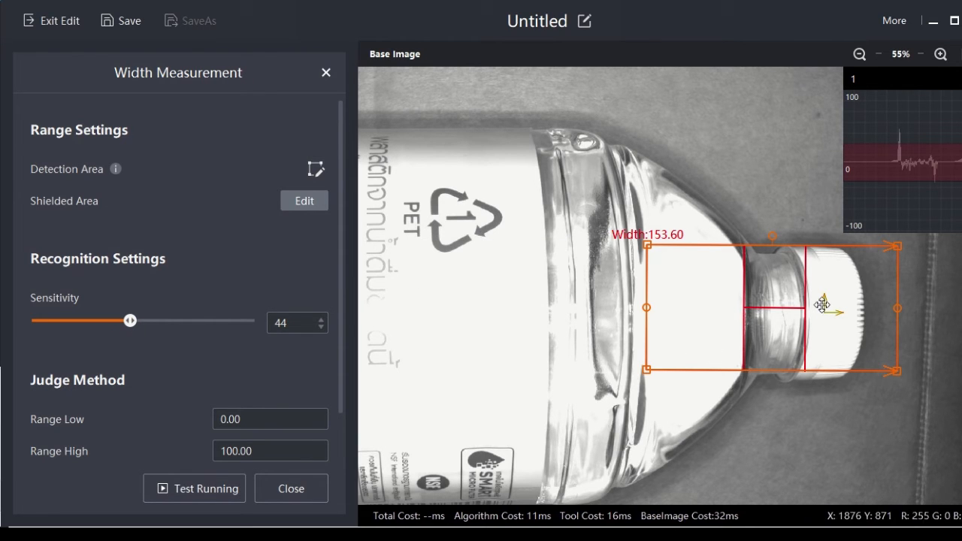
# Step: Set Edge 1 to White To Black, Edge 2 to Black To White, and trial-run
pyautogui.scroll(-3)
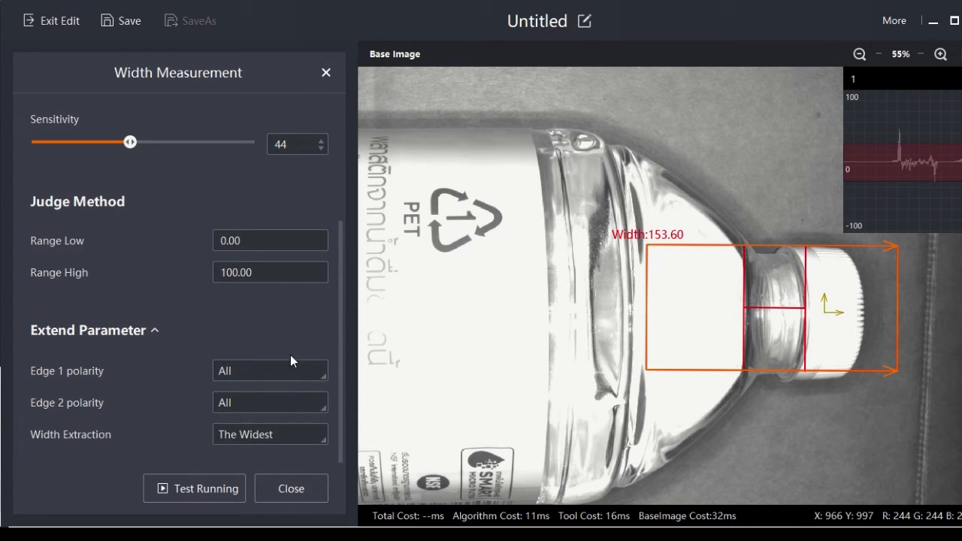
pyautogui.moveTo(263, 375)
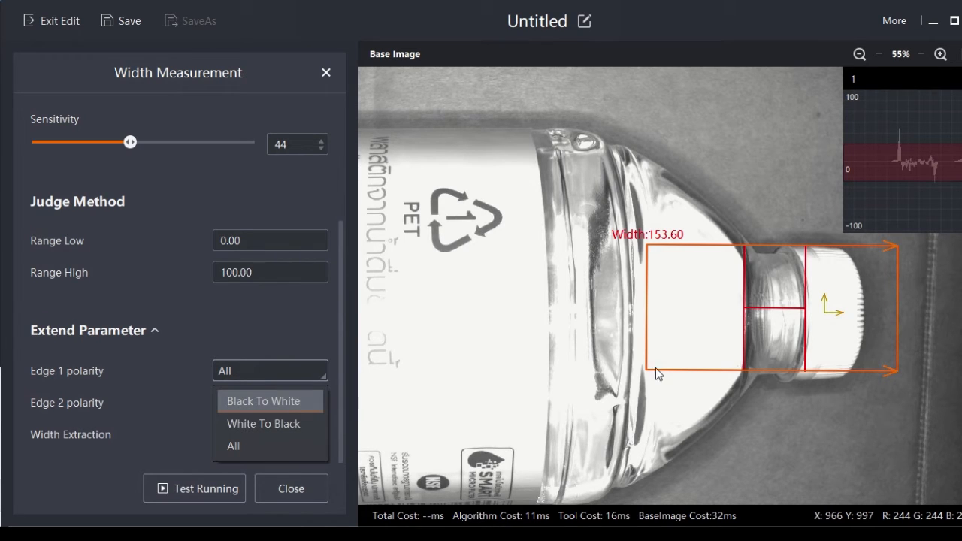
pyautogui.moveTo(264, 424)
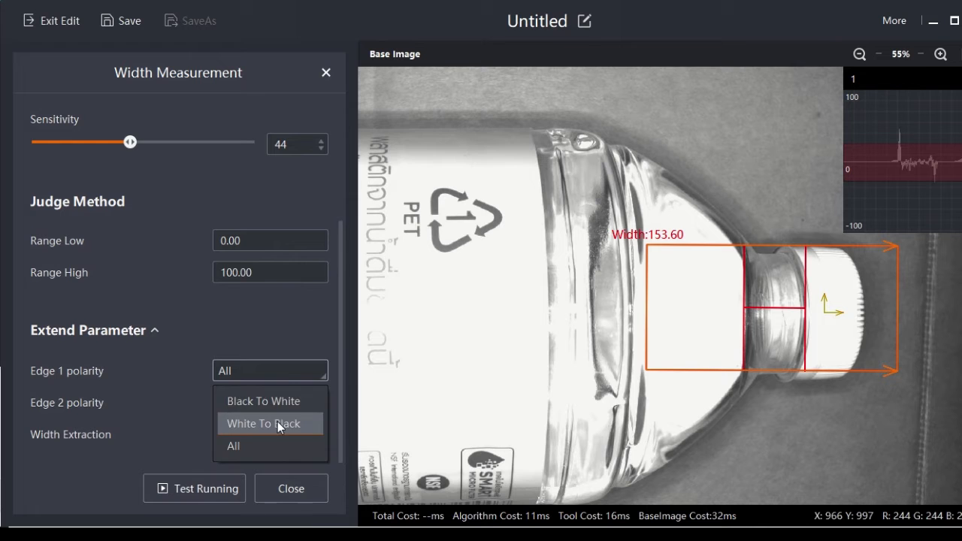
pyautogui.click(262, 424)
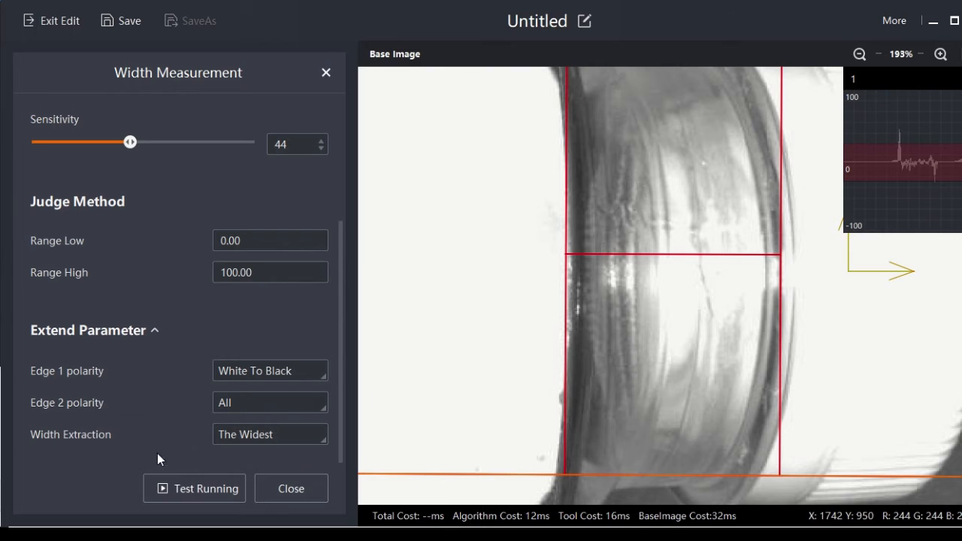
pyautogui.click(269, 402)
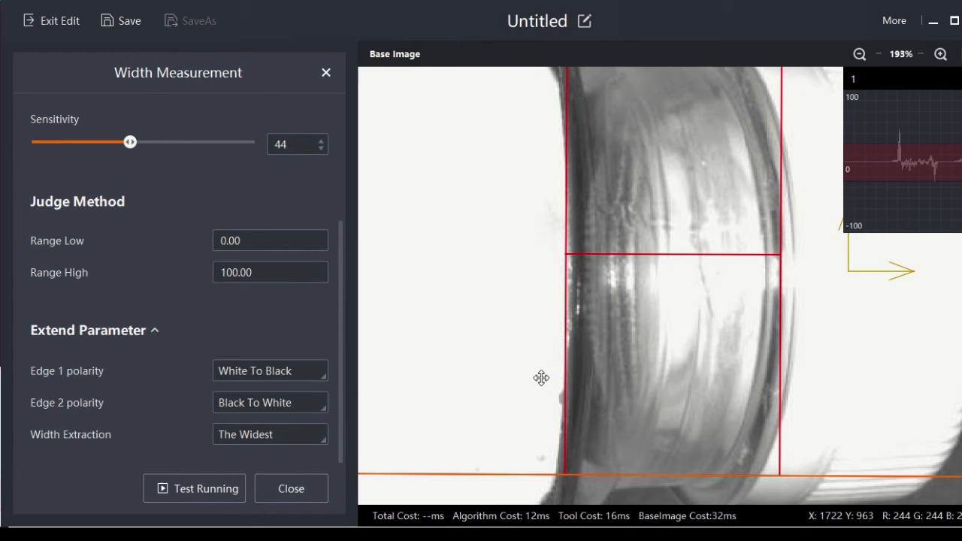
pyautogui.click(194, 488)
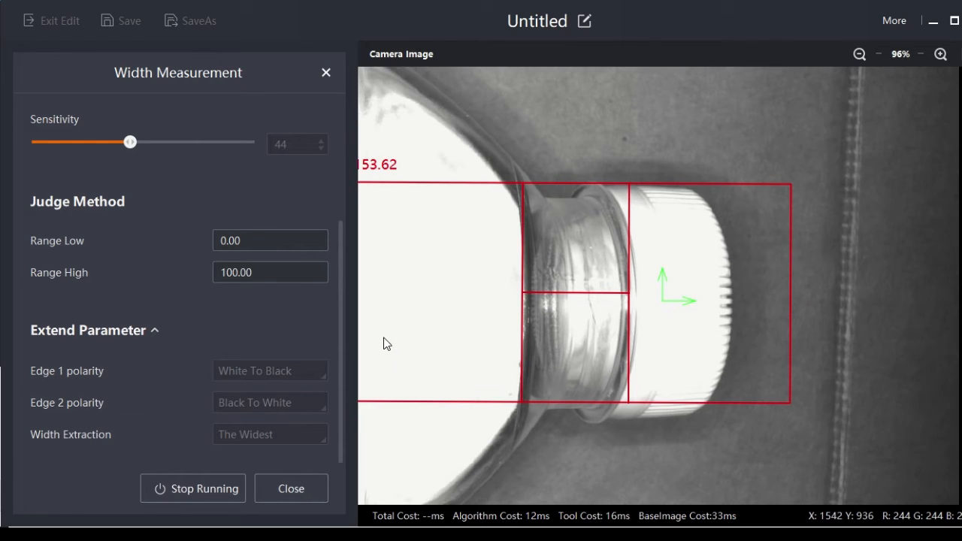
# Step: Stop the trial run, keep width extraction at The Widest, and select the upper range limit
pyautogui.click(859, 54)
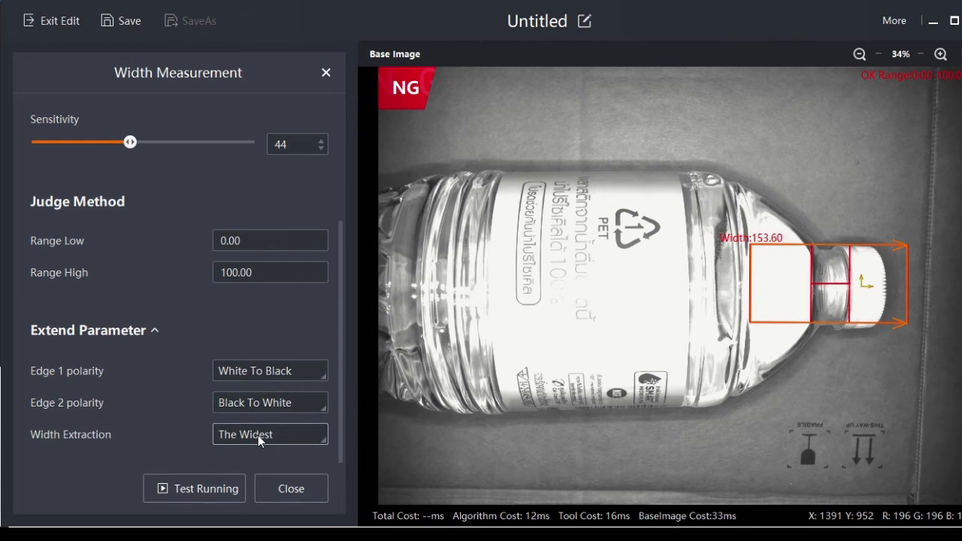
pyautogui.click(269, 434)
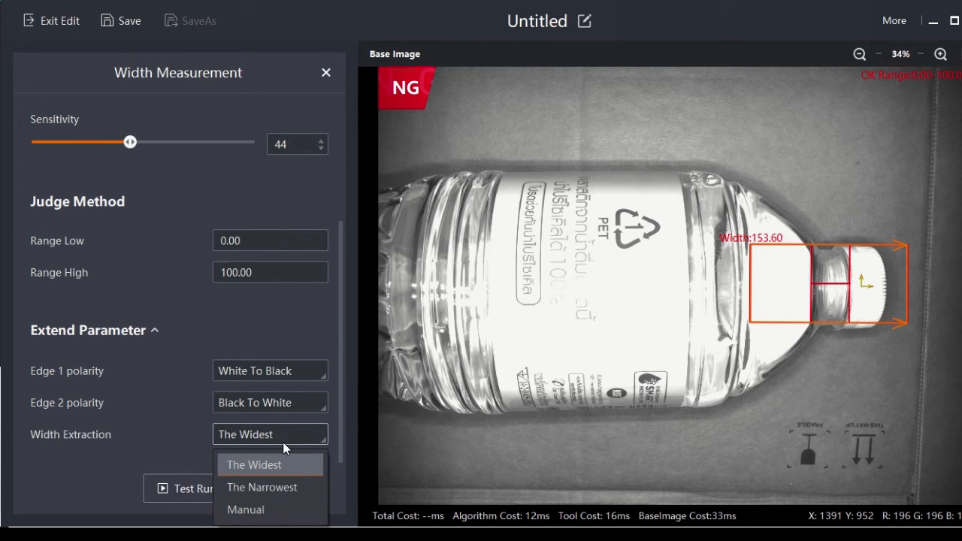
pyautogui.moveTo(262, 487)
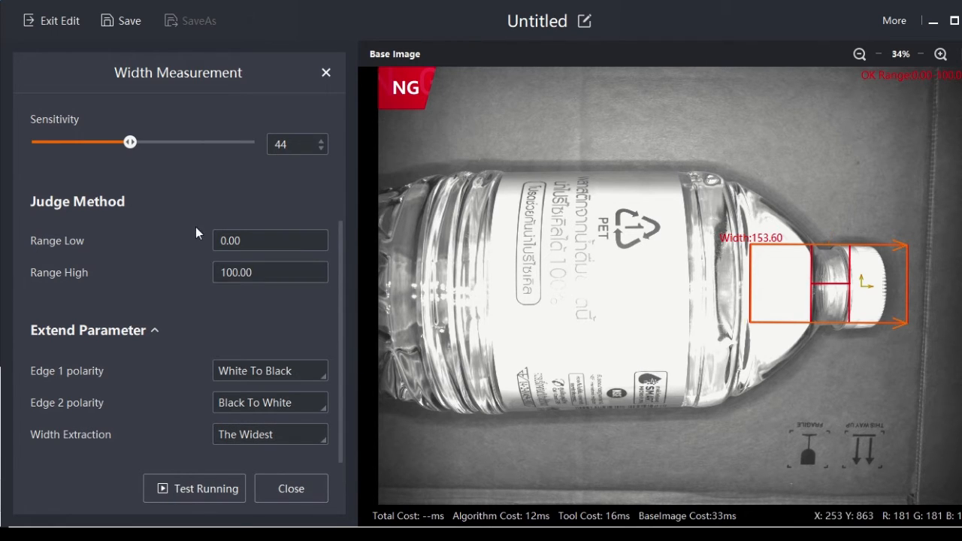
pyautogui.click(270, 271)
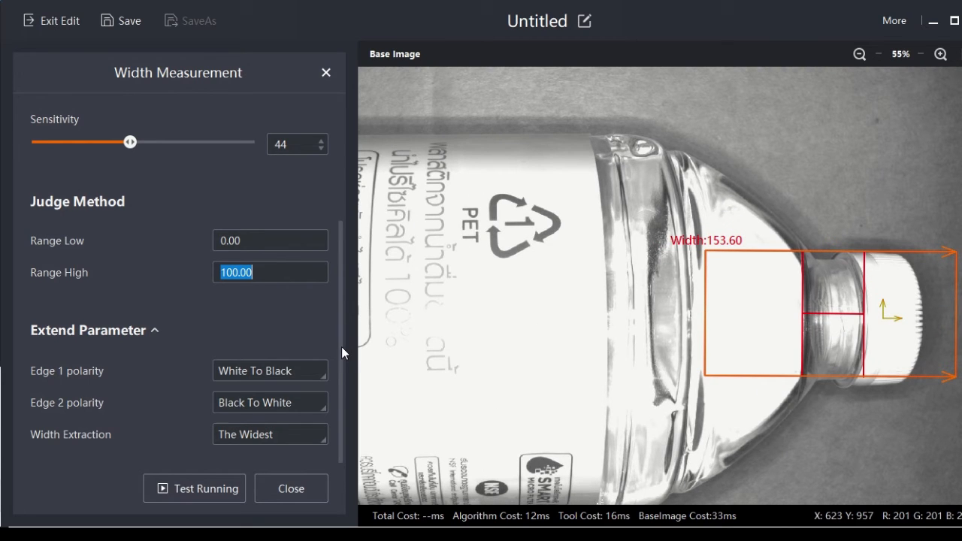
# Step: Set the width judge range to High 180.00 and Low 135
pyautogui.write('180.00')
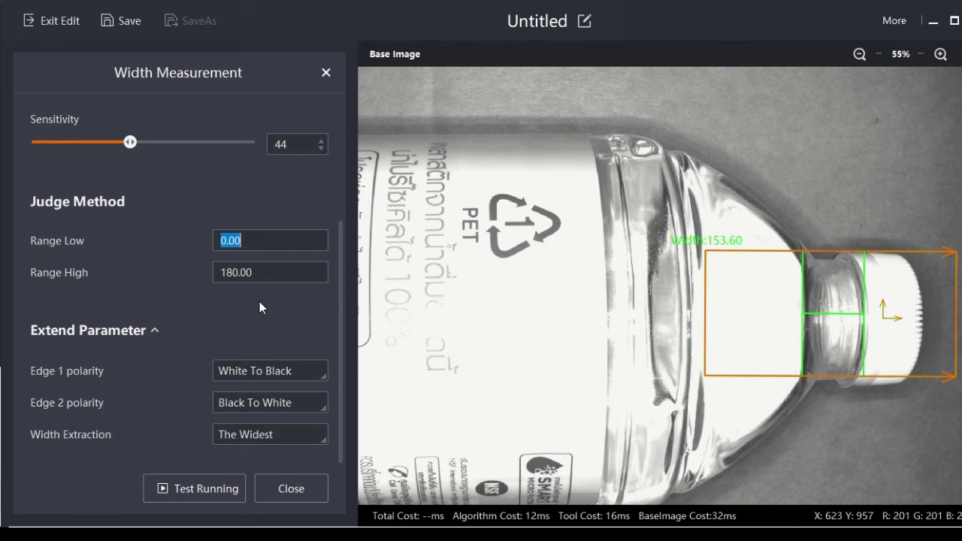
pyautogui.write('135')
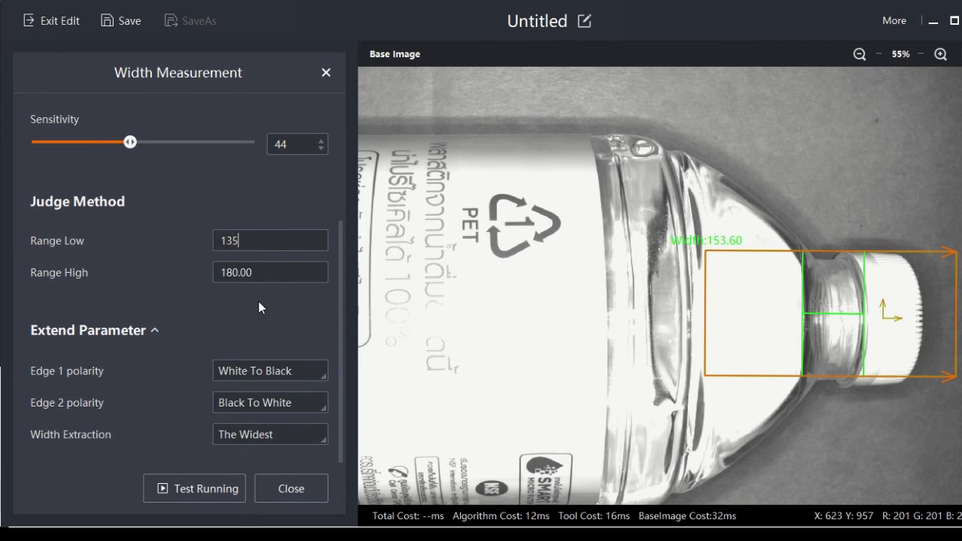
pyautogui.click(194, 488)
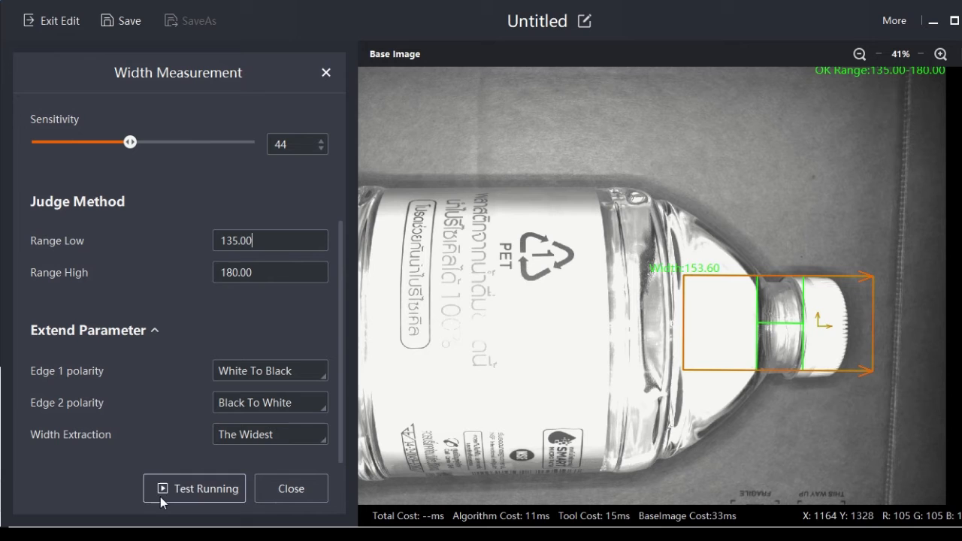
# Step: Test-run the 135–180 width check on live camera images, then stop the run
pyautogui.click(194, 488)
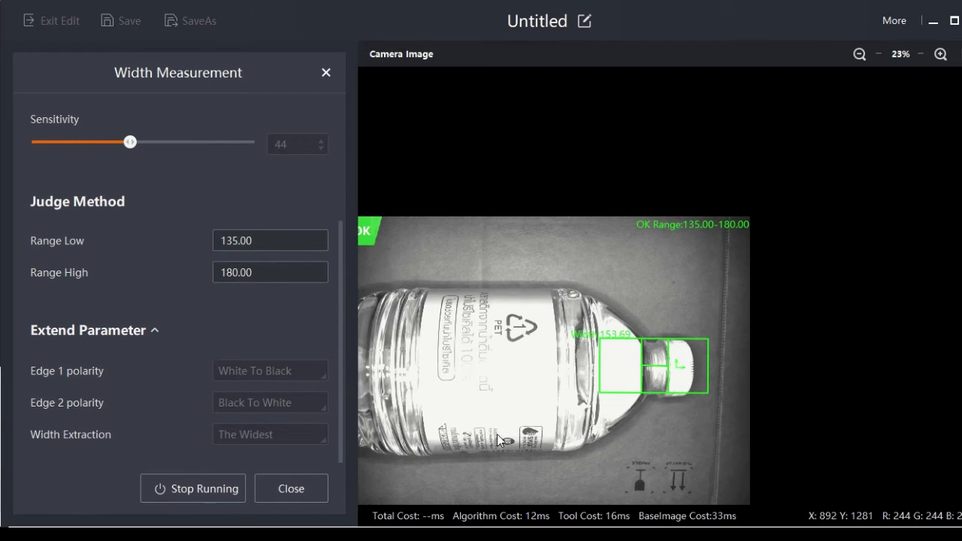
pyautogui.click(859, 54)
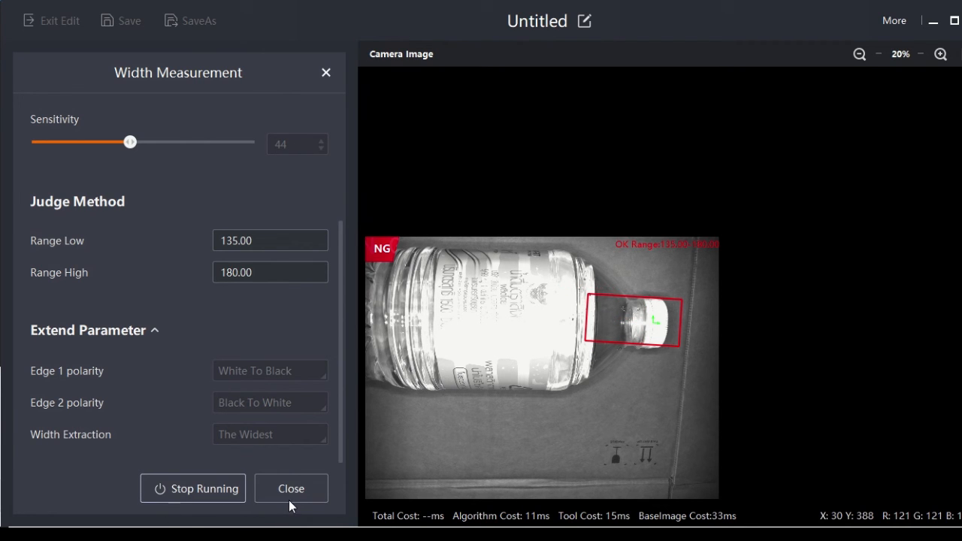
pyautogui.click(192, 488)
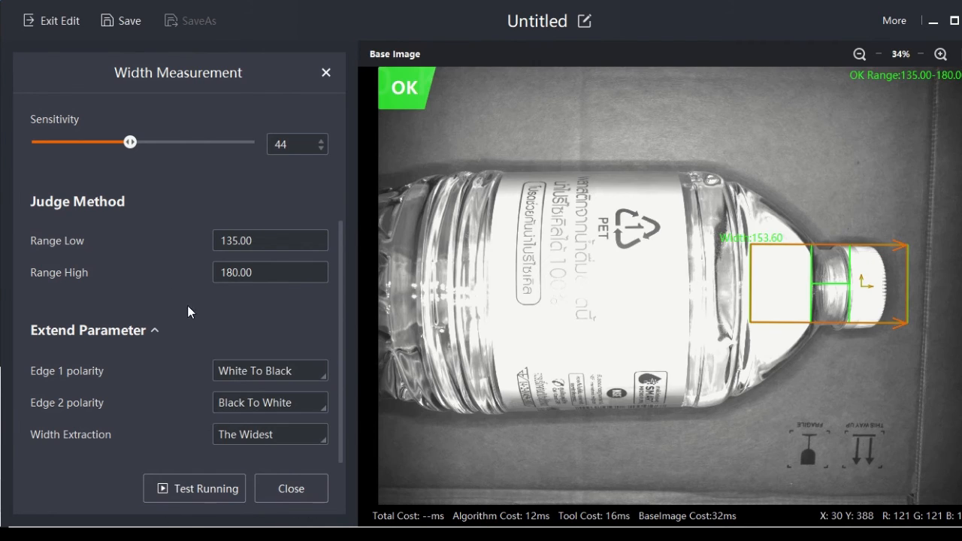
# Step: Close the width tool and keep Image Saving Strategy at Not Save Image
pyautogui.click(291, 488)
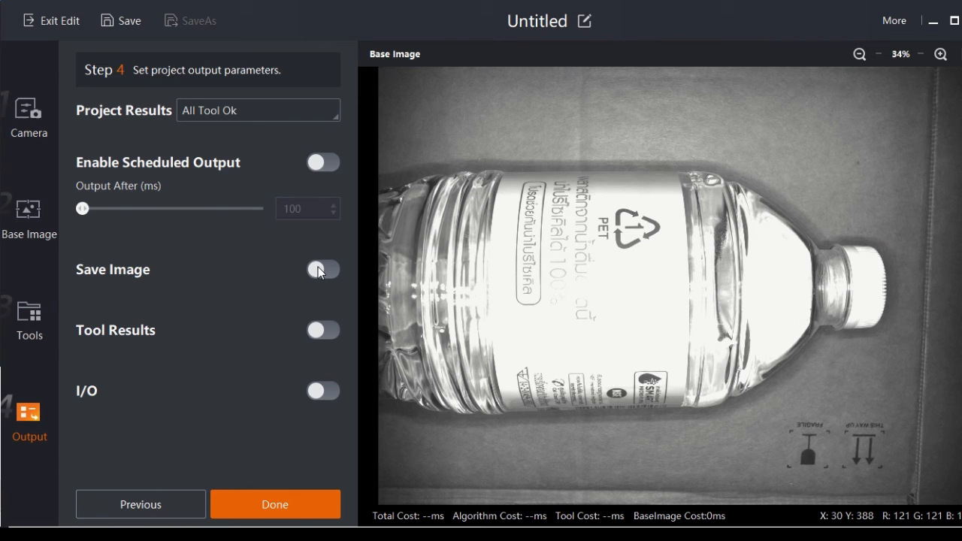
pyautogui.click(322, 269)
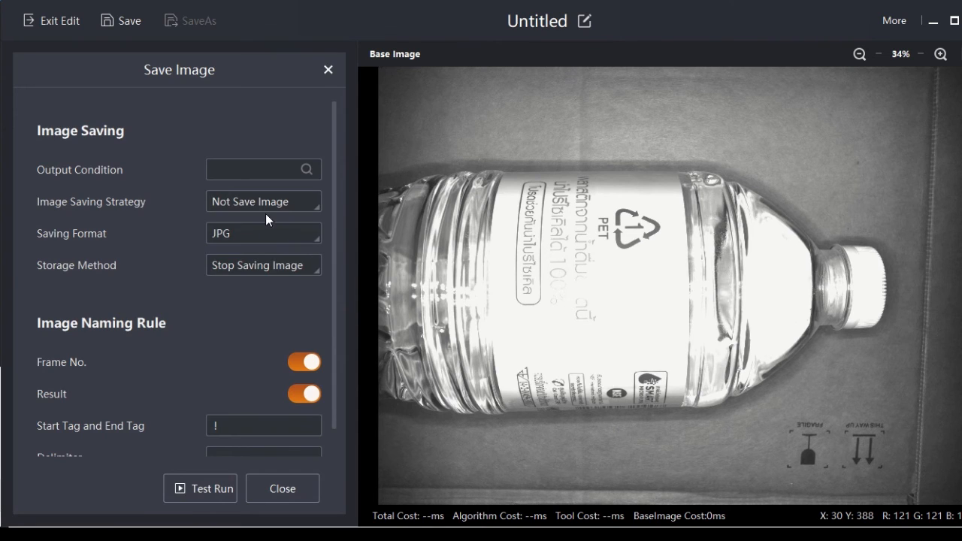
pyautogui.click(263, 201)
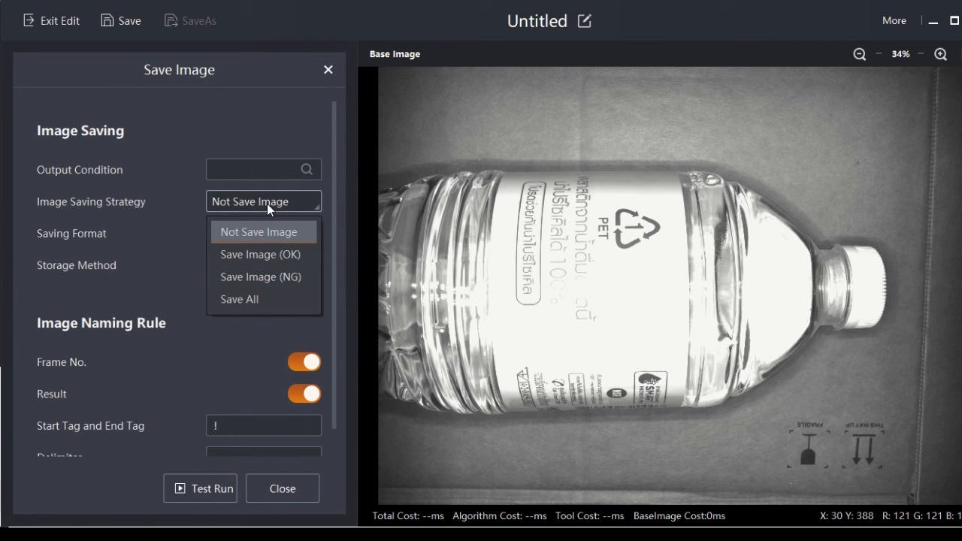
pyautogui.click(255, 232)
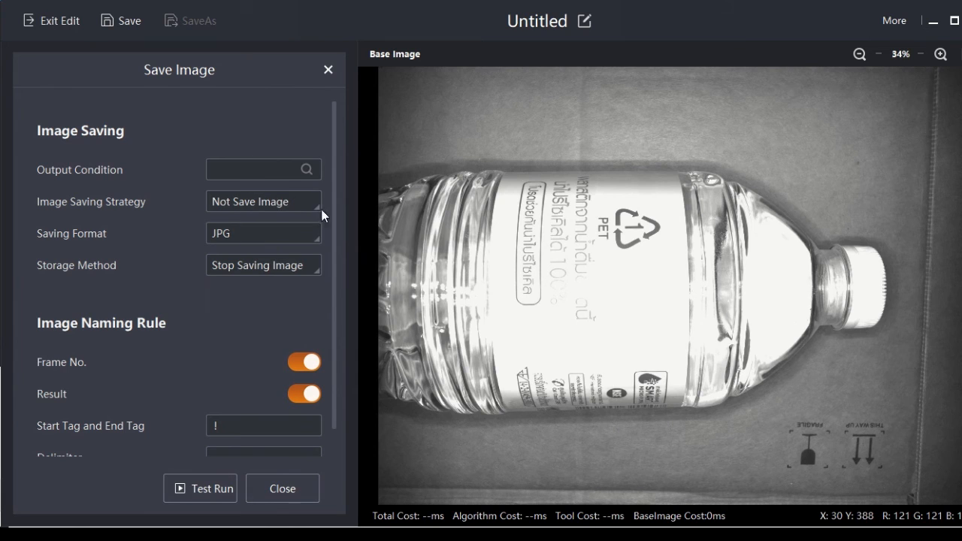
pyautogui.click(263, 201)
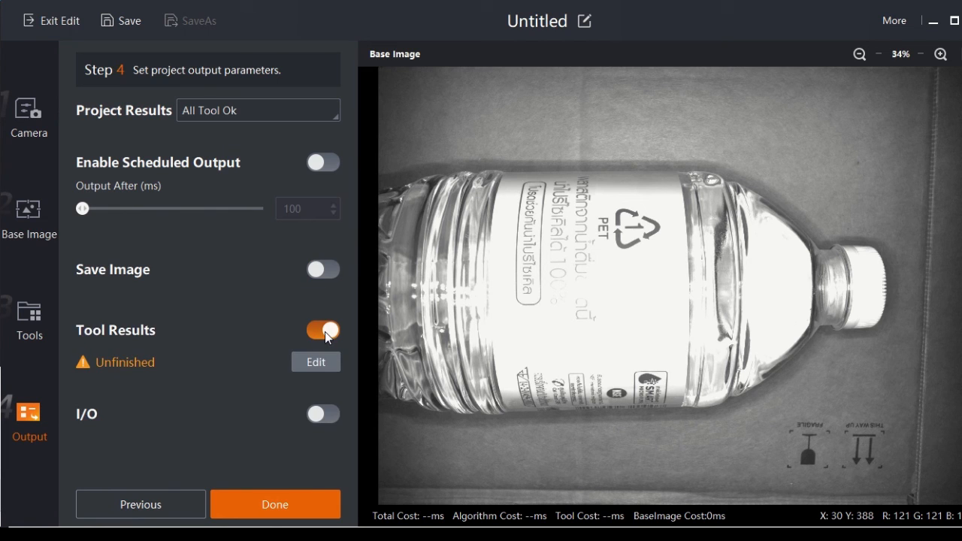
# Step: Enable IO5 output, finish editing, and run once, judging the bottle NG
pyautogui.click(316, 361)
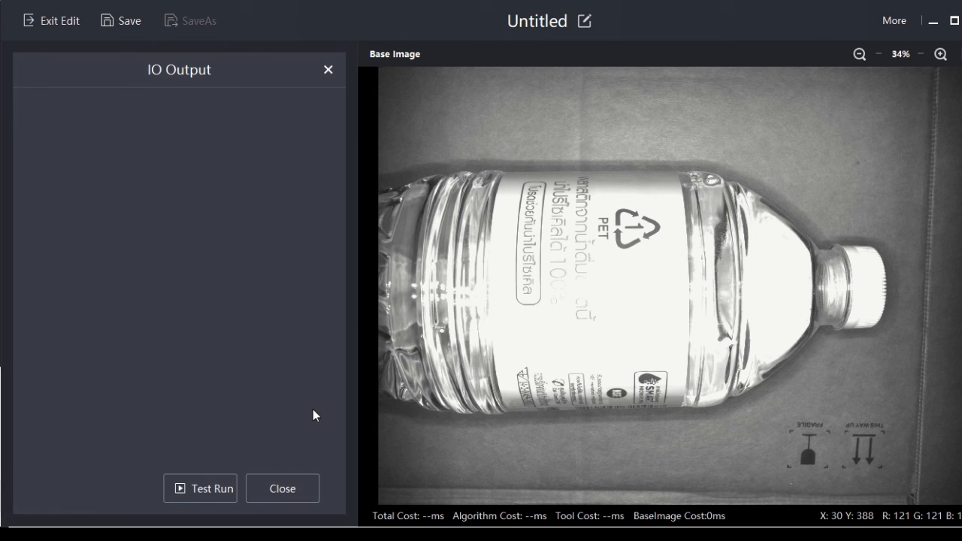
pyautogui.click(305, 130)
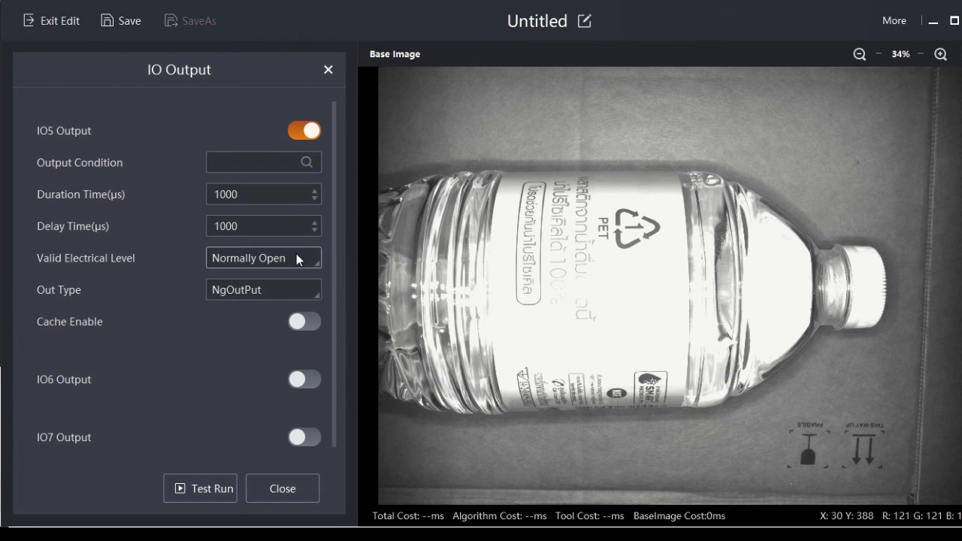
pyautogui.click(307, 161)
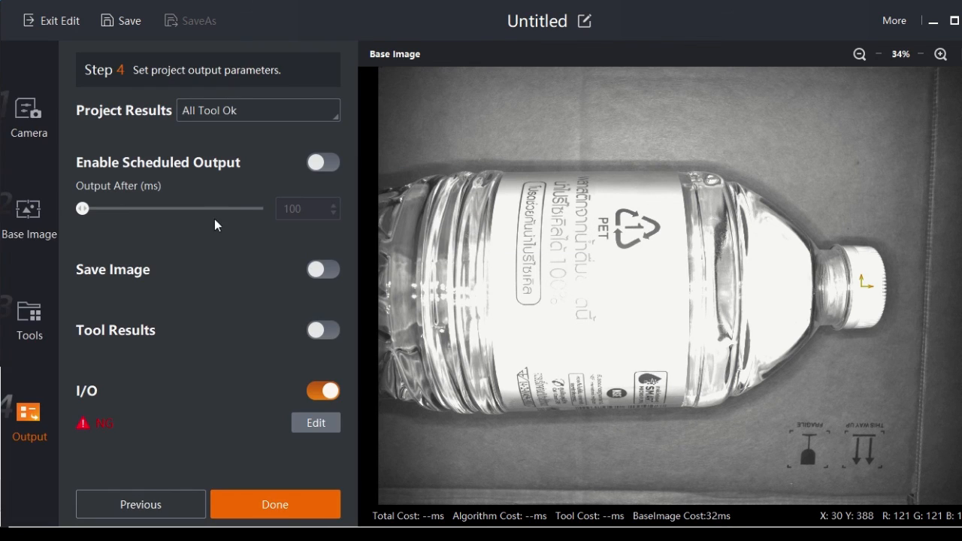
pyautogui.click(274, 504)
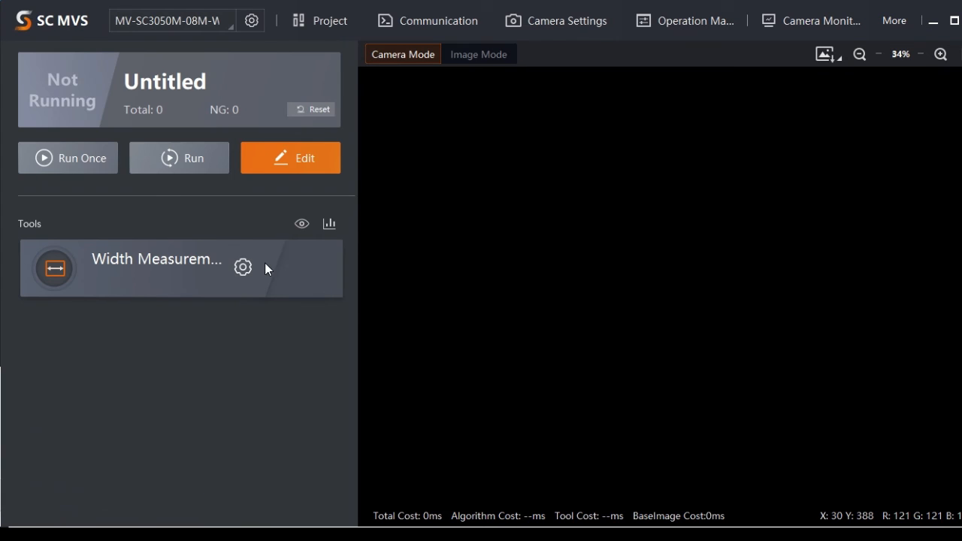
pyautogui.click(67, 158)
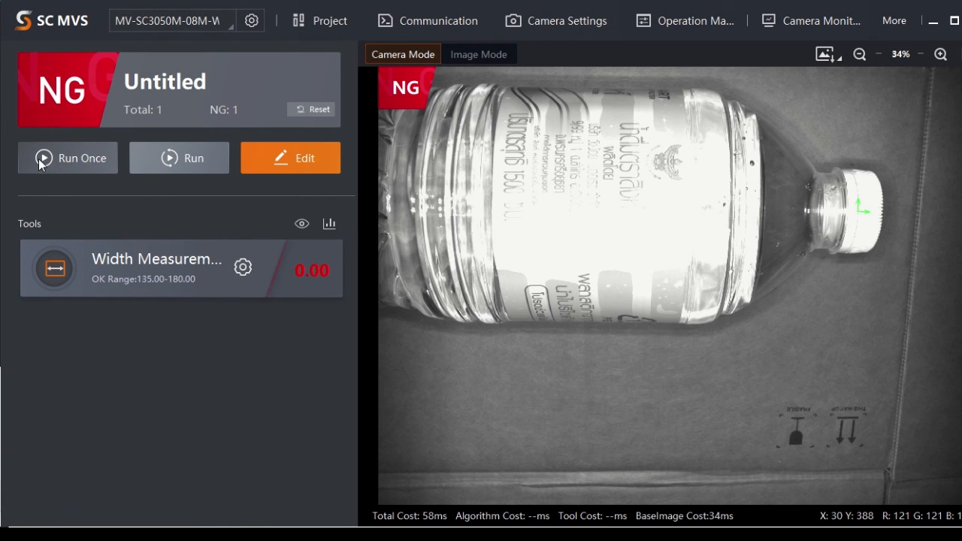